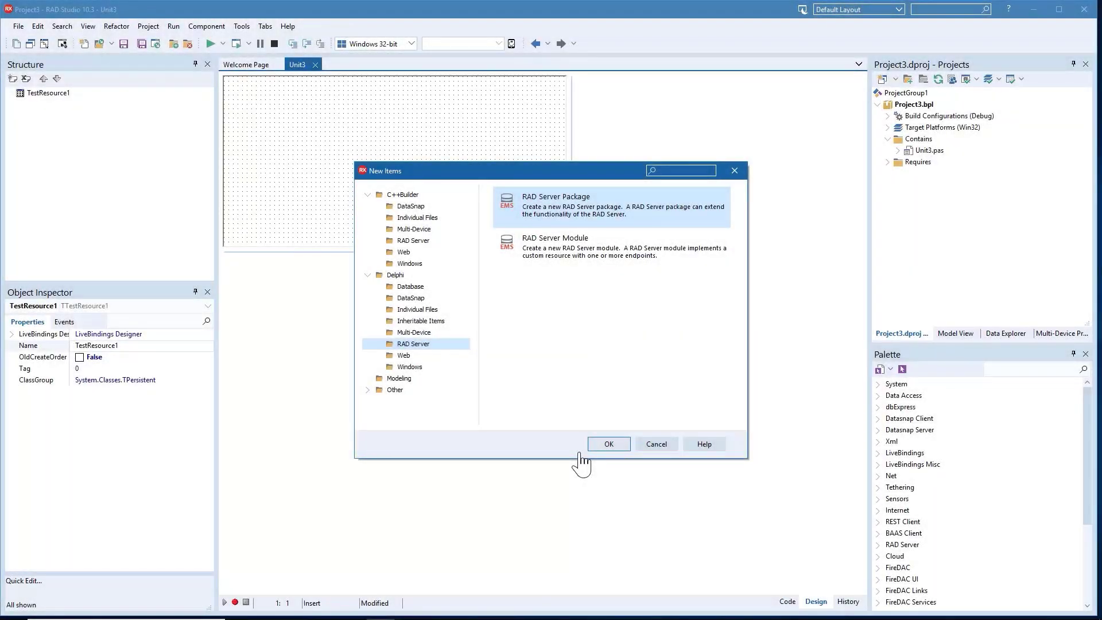
Step: Begin a RAD Server package with a data module resource named 'test'
{"action": "left_click", "coordinate": [607, 444]}
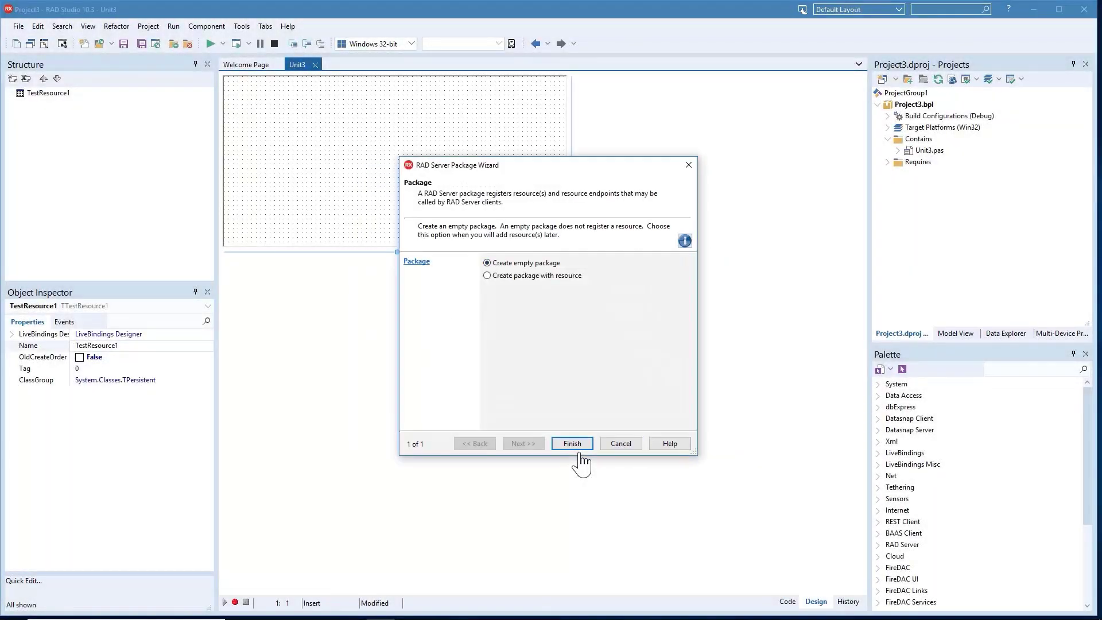
{"action": "left_click", "coordinate": [487, 275]}
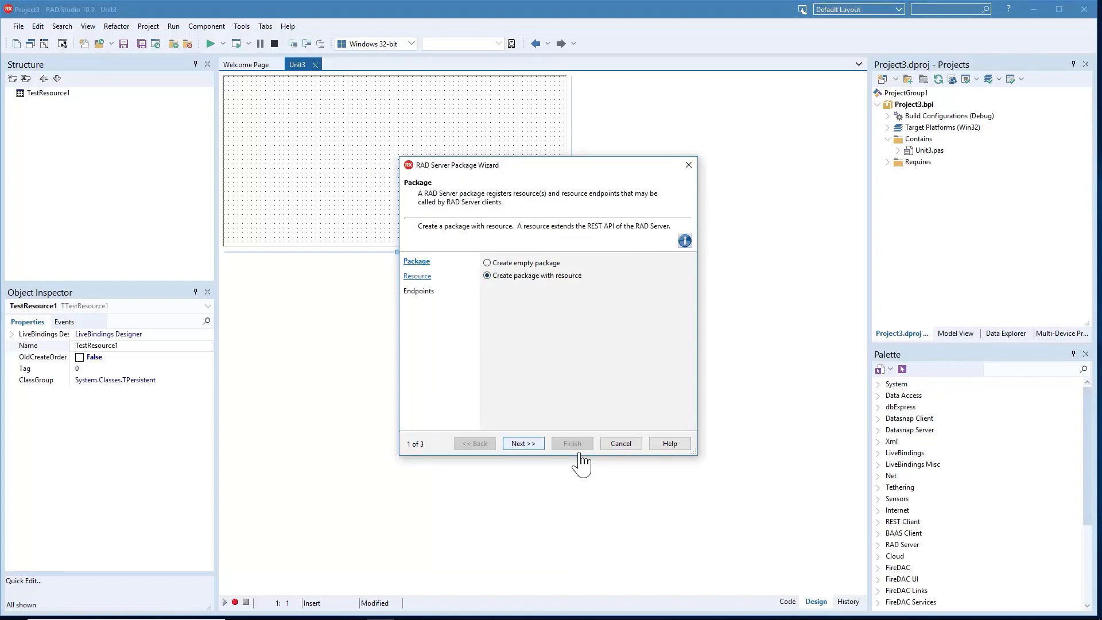
{"action": "left_click", "coordinate": [523, 443]}
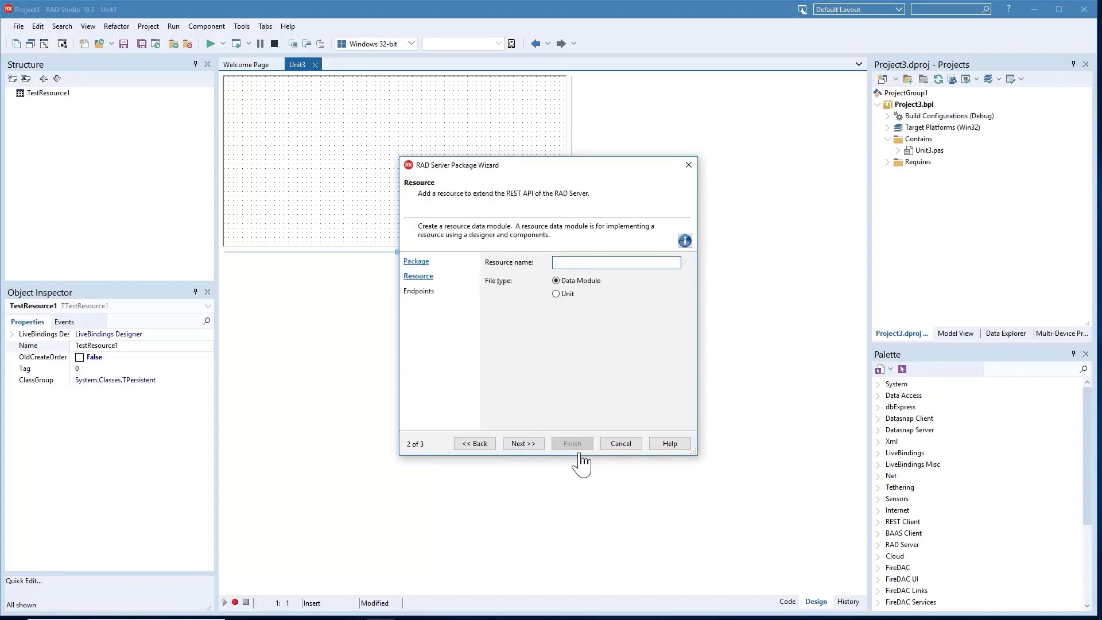
{"action": "type", "text": "test"}
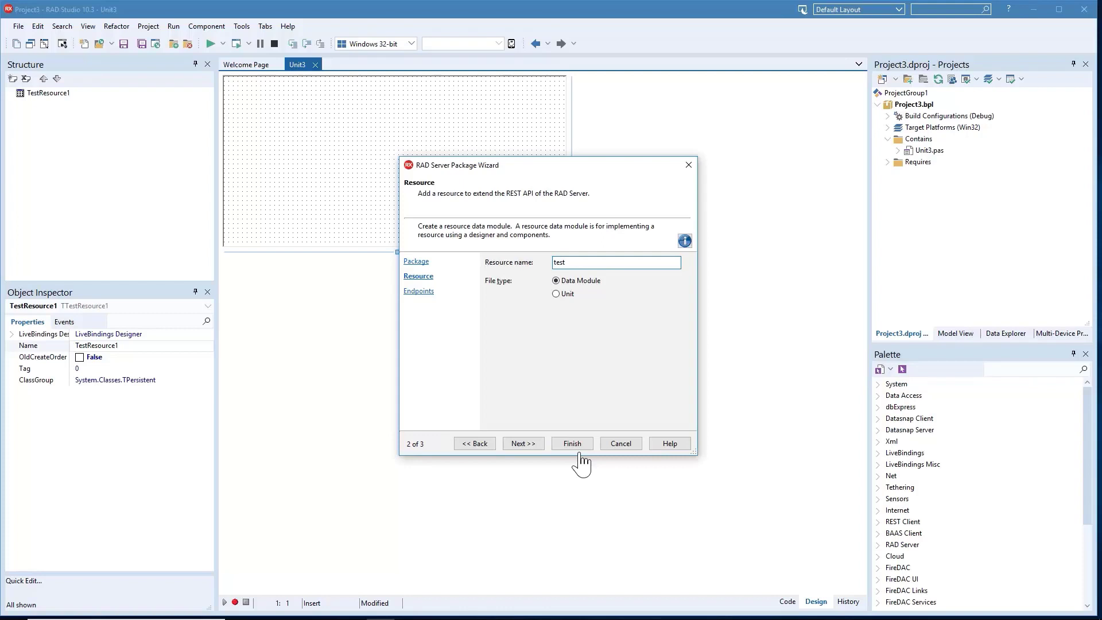
Step: Advance to the Endpoints page with Get, GetItem, Database EndPoints and API Documentation checked
{"action": "left_click", "coordinate": [522, 444]}
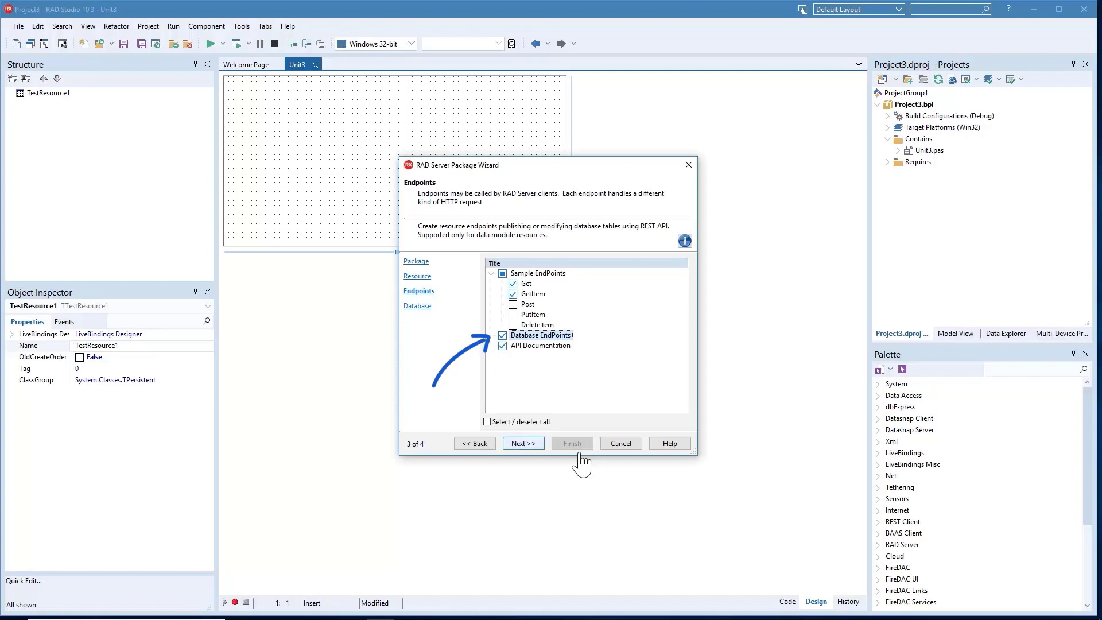
Step: Select the EMPLOYEE connection with DEPARTMENT and EMPLOYEE tables and finish generating the package
{"action": "left_click", "coordinate": [523, 443]}
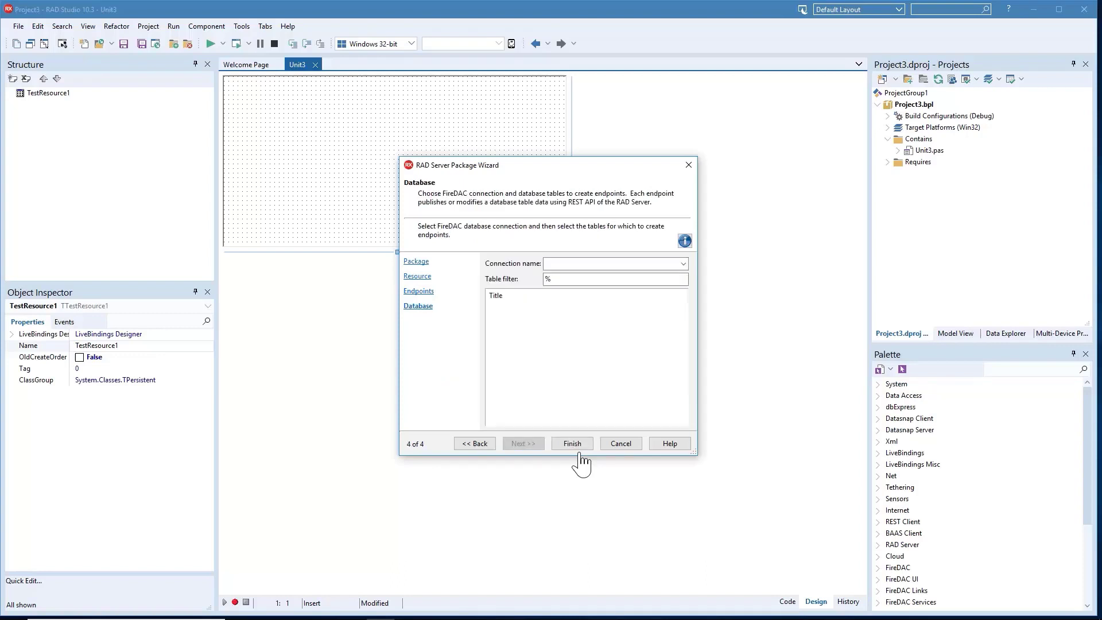
{"action": "left_click", "coordinate": [681, 263]}
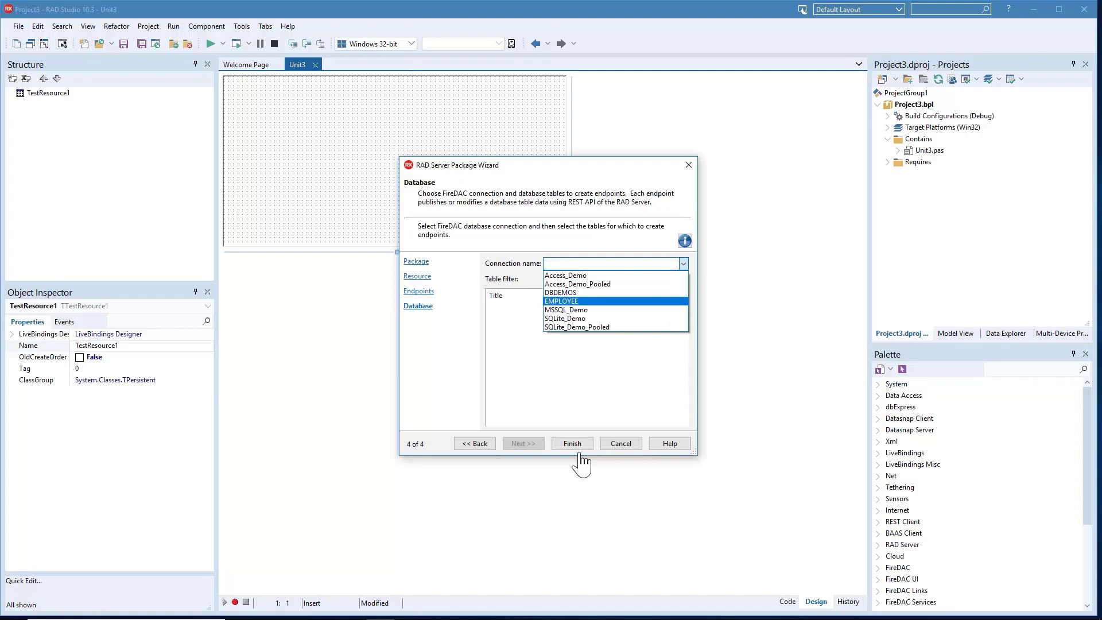
{"action": "left_click", "coordinate": [562, 301]}
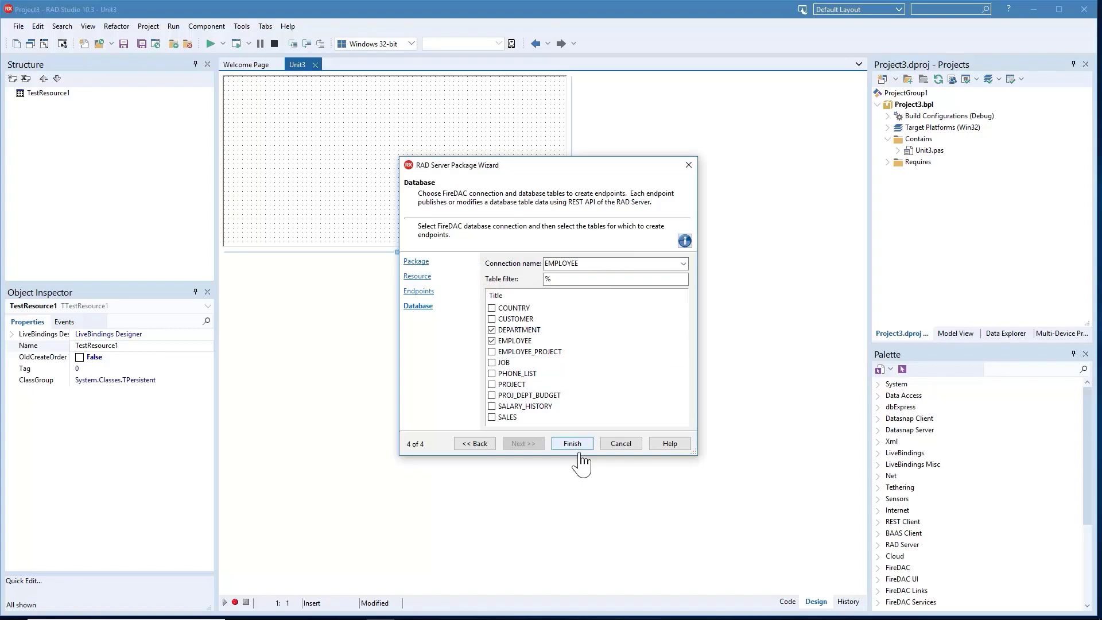
{"action": "left_click", "coordinate": [572, 443]}
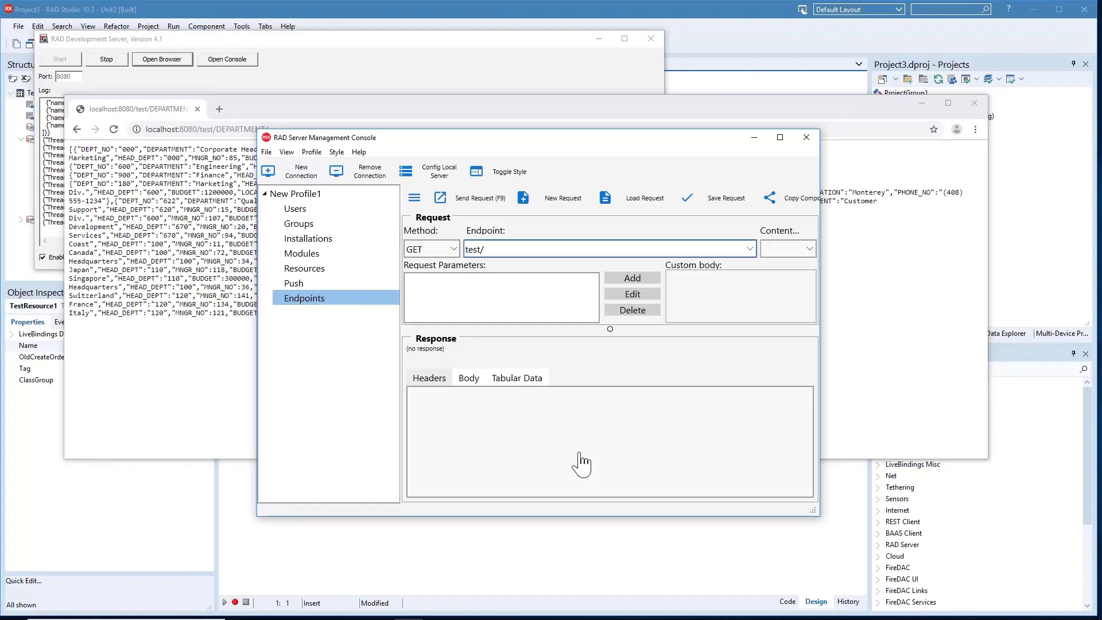
Step: Send a GET request to test/DEPARTMENT/ and view the returned DEPARTMENT rows as tabular data
{"action": "type", "text": "DEPARTMENT"}
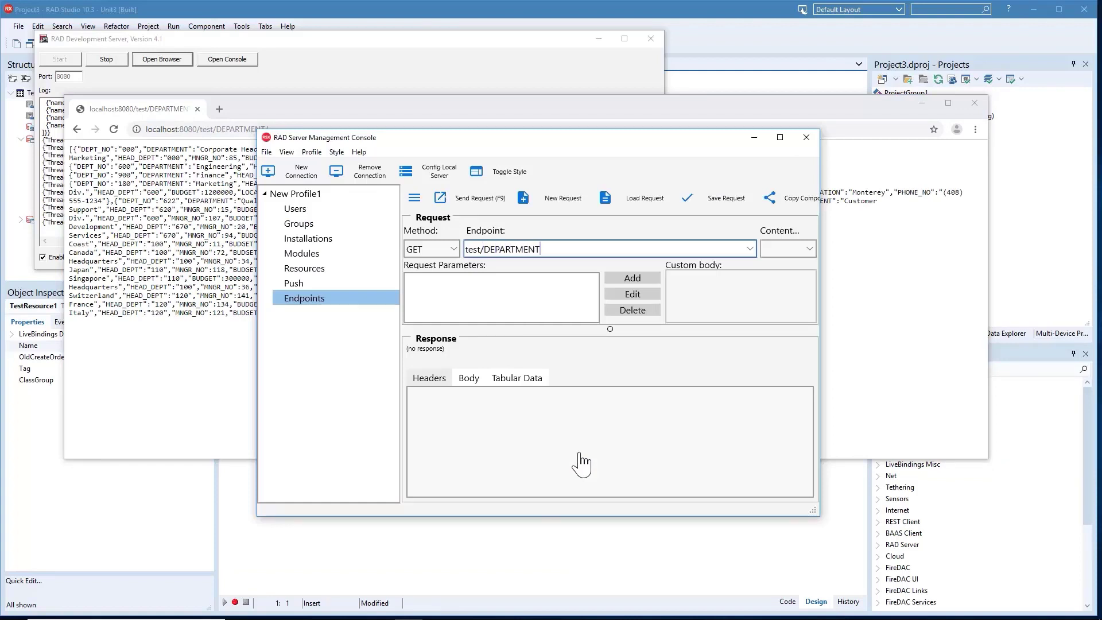
{"action": "left_click", "coordinate": [471, 198]}
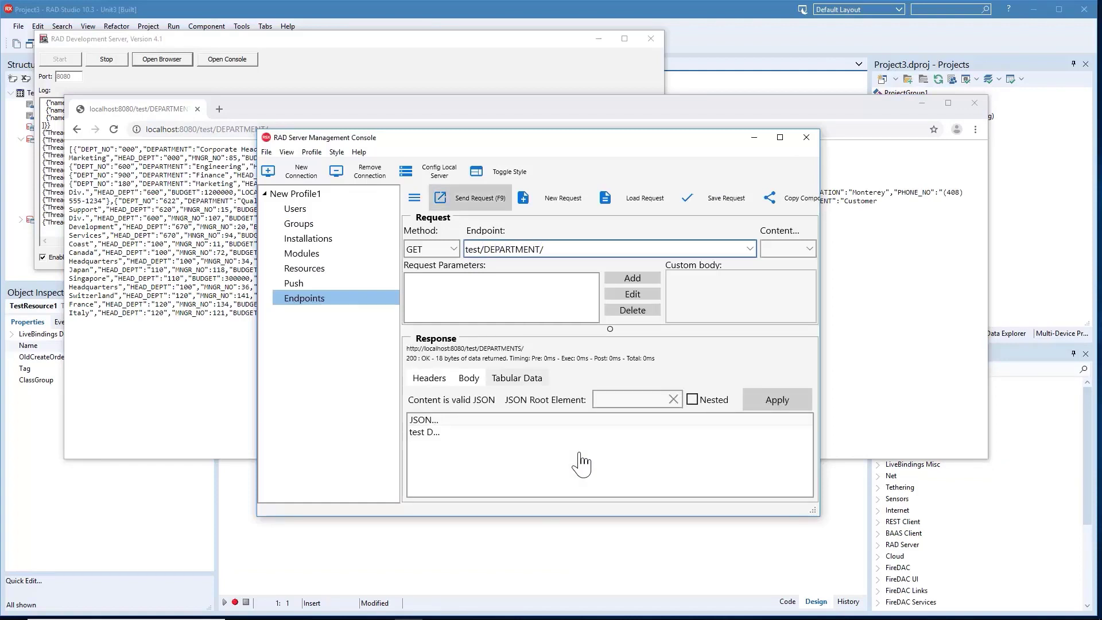
{"action": "left_click", "coordinate": [471, 197]}
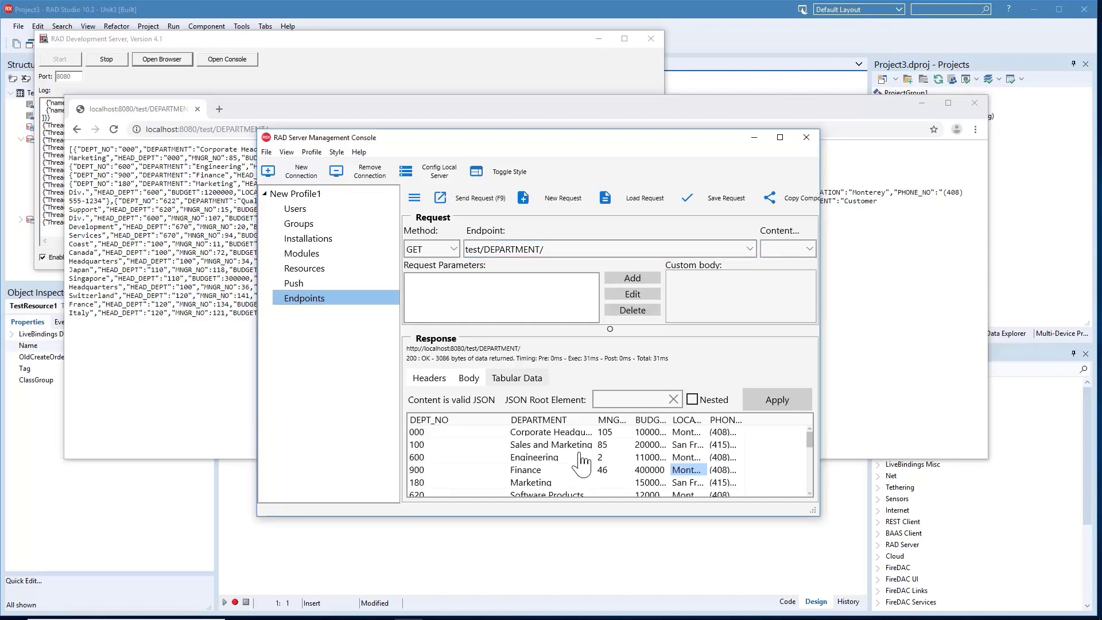